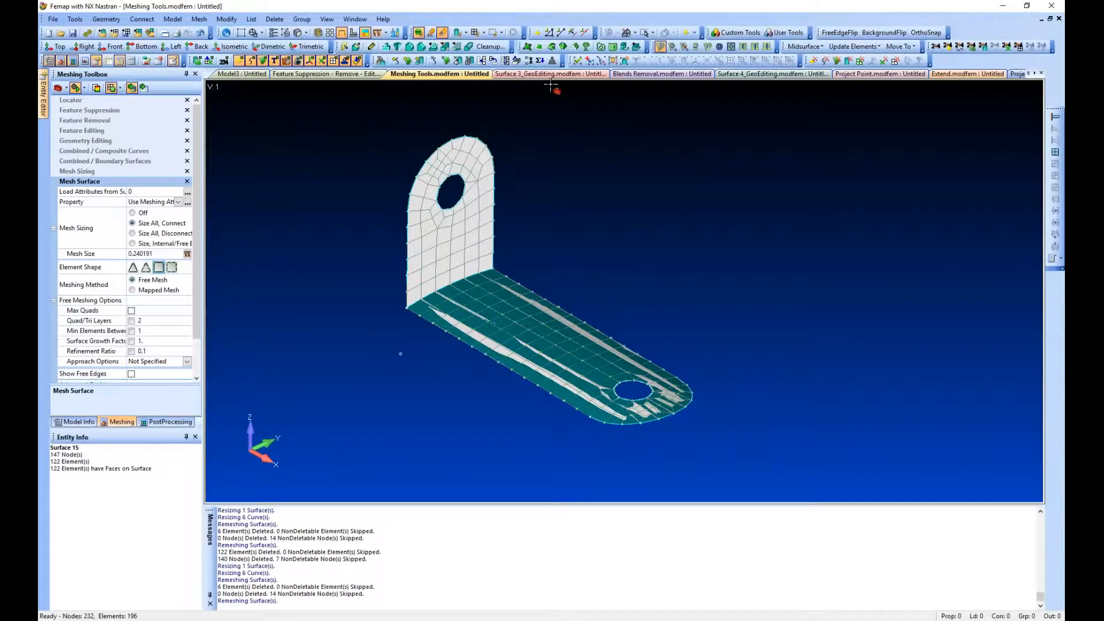
# Step: Switch to the three-hole bracket model and expand Feature Suppression in the Meshing Toolbox
pyautogui.click(325, 73)
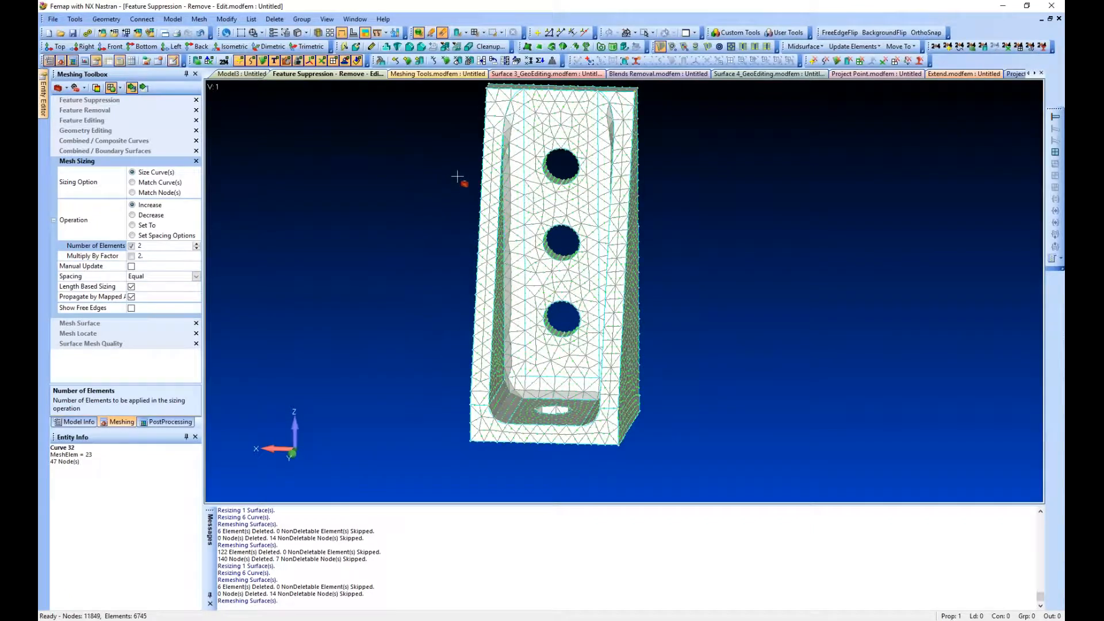
pyautogui.click(88, 99)
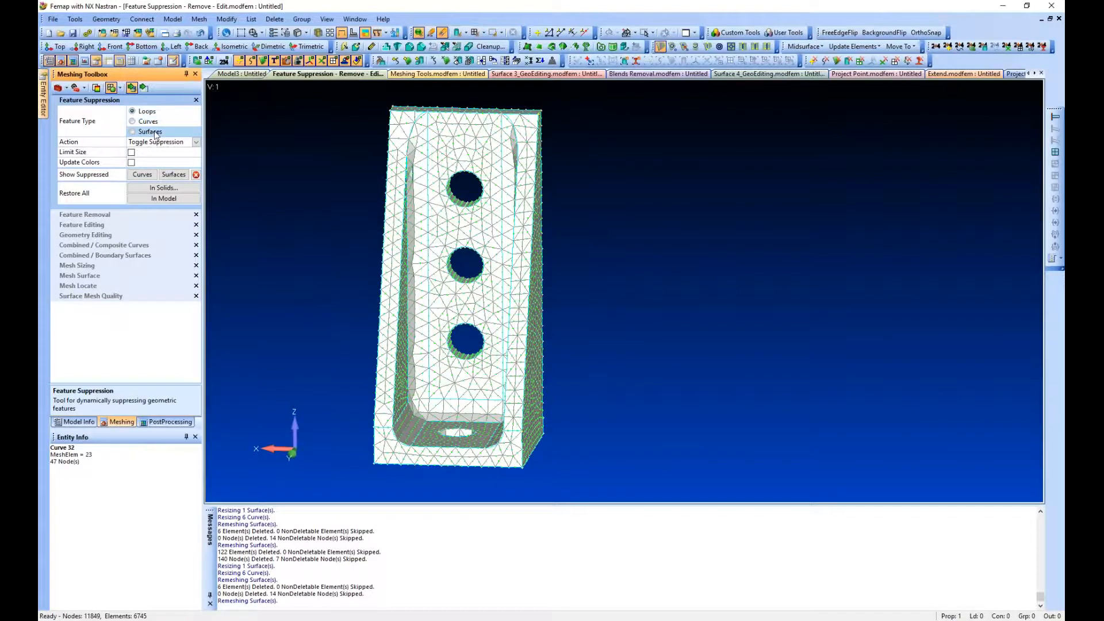
pyautogui.click(131, 111)
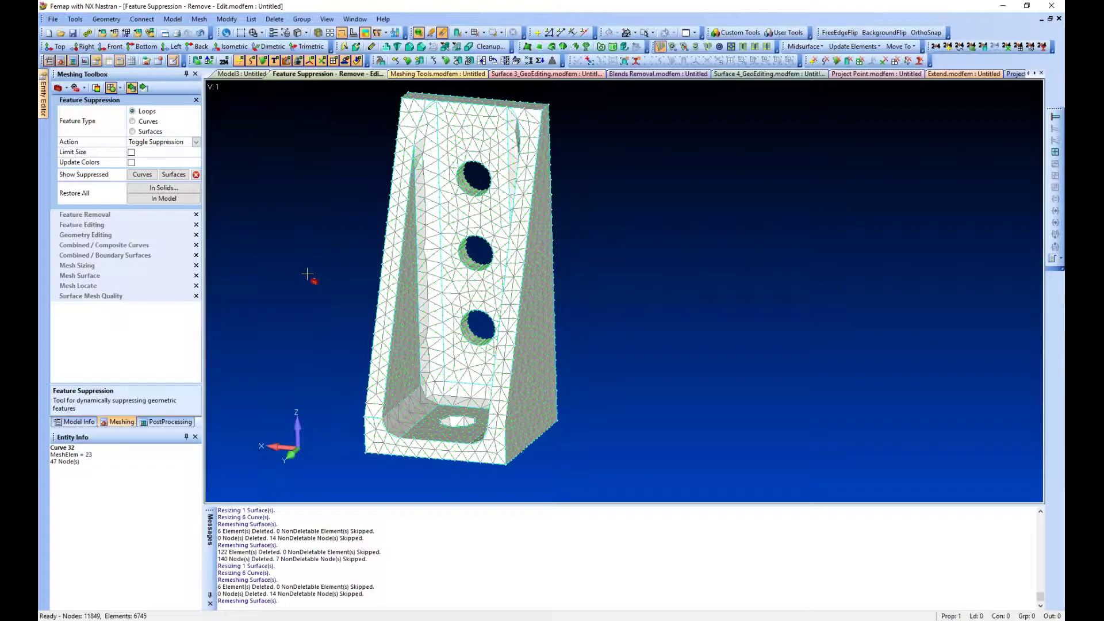
pyautogui.moveTo(268, 199)
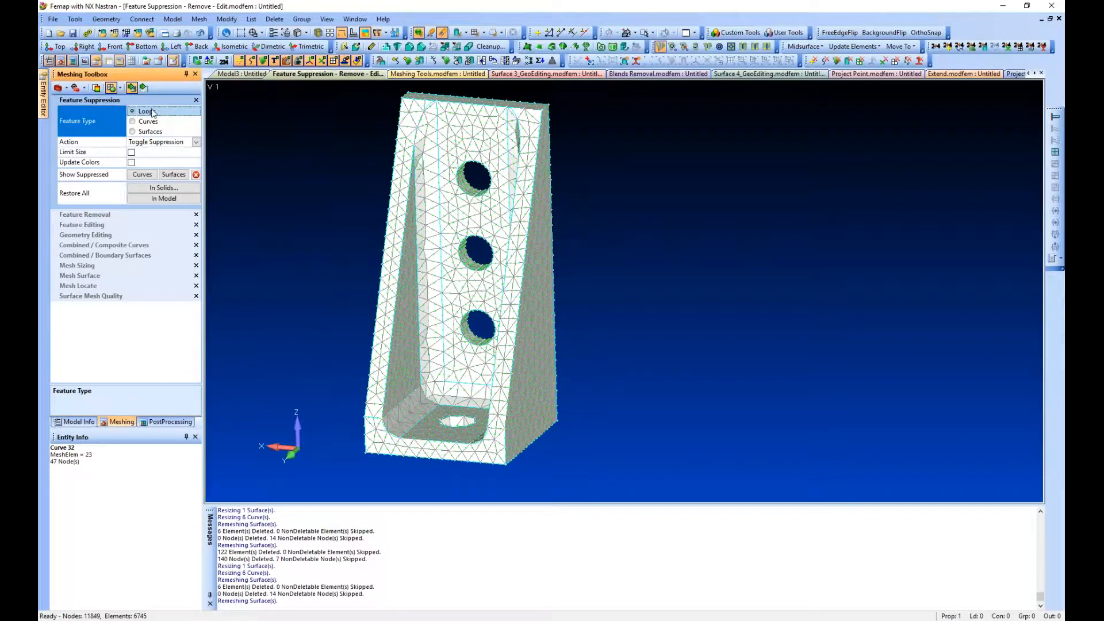
pyautogui.click(131, 110)
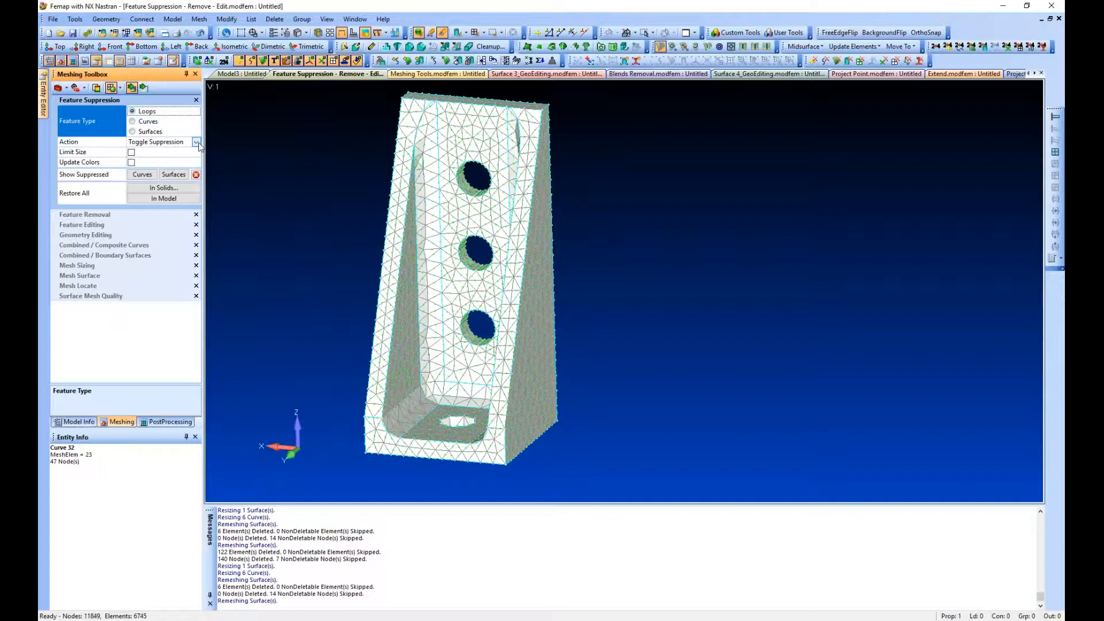
pyautogui.click(77, 141)
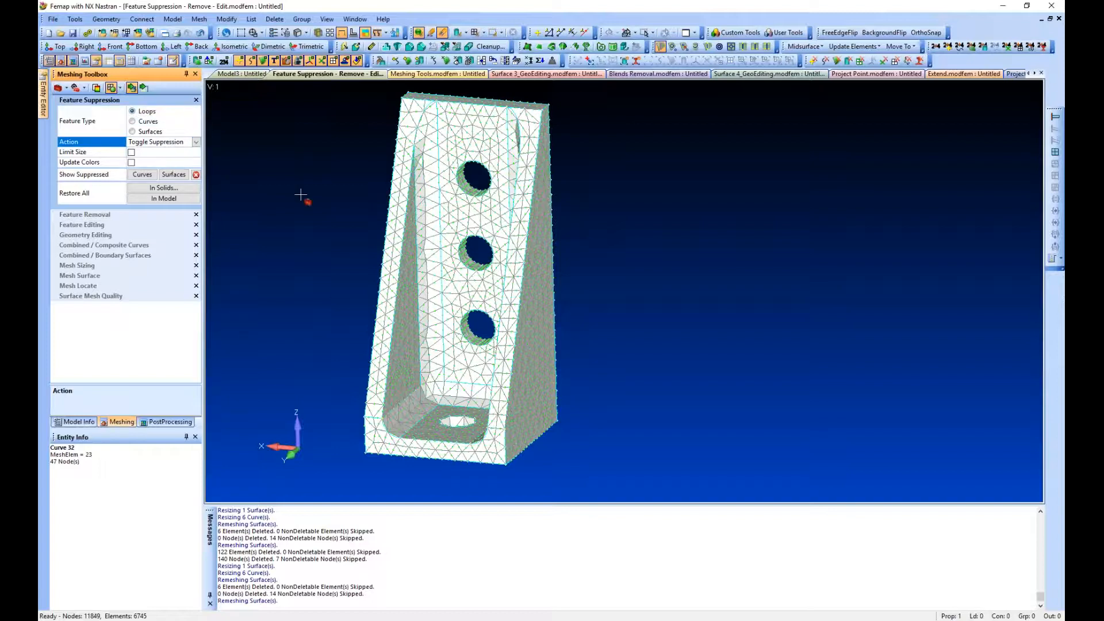
pyautogui.click(131, 151)
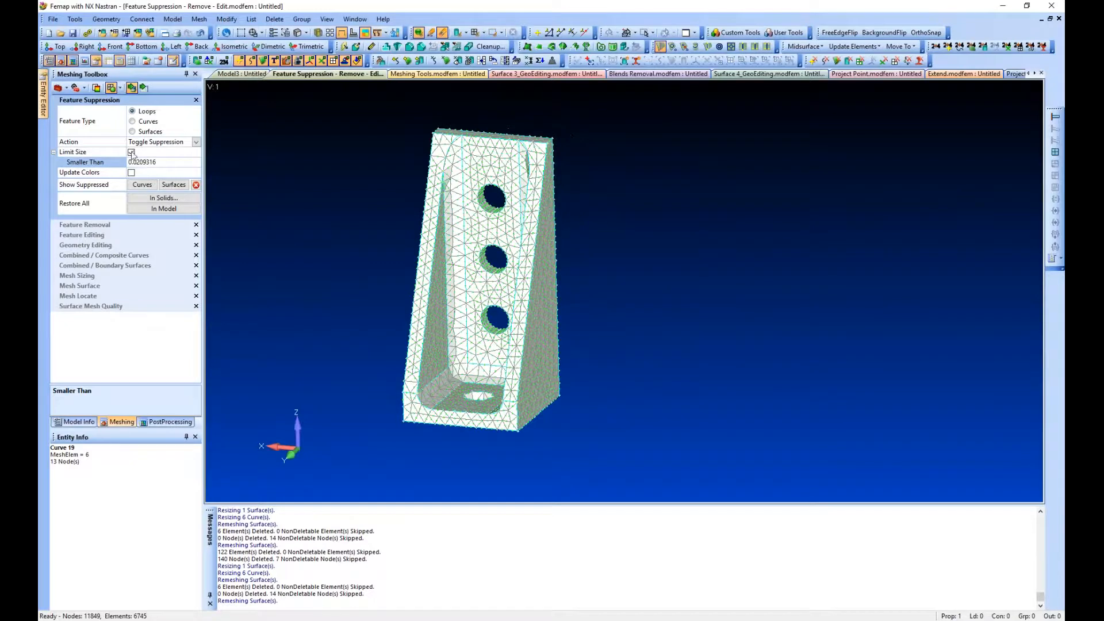
pyautogui.click(131, 152)
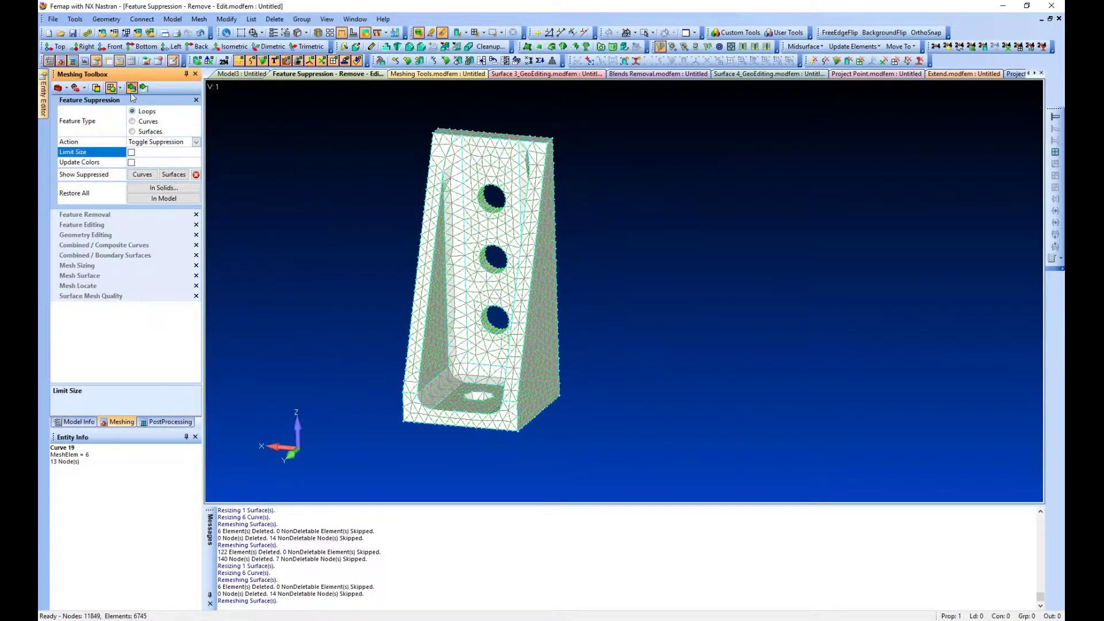
# Step: Pick the top hole loop with Toggle Suppression so the bracket remeshes without it
pyautogui.click(489, 199)
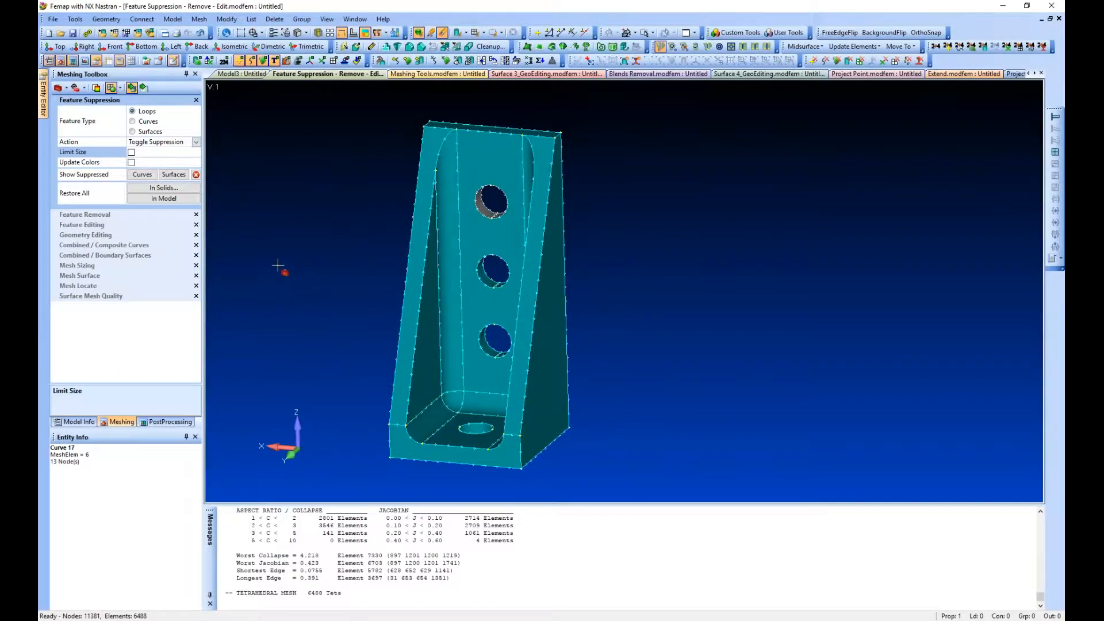
pyautogui.moveTo(309, 88)
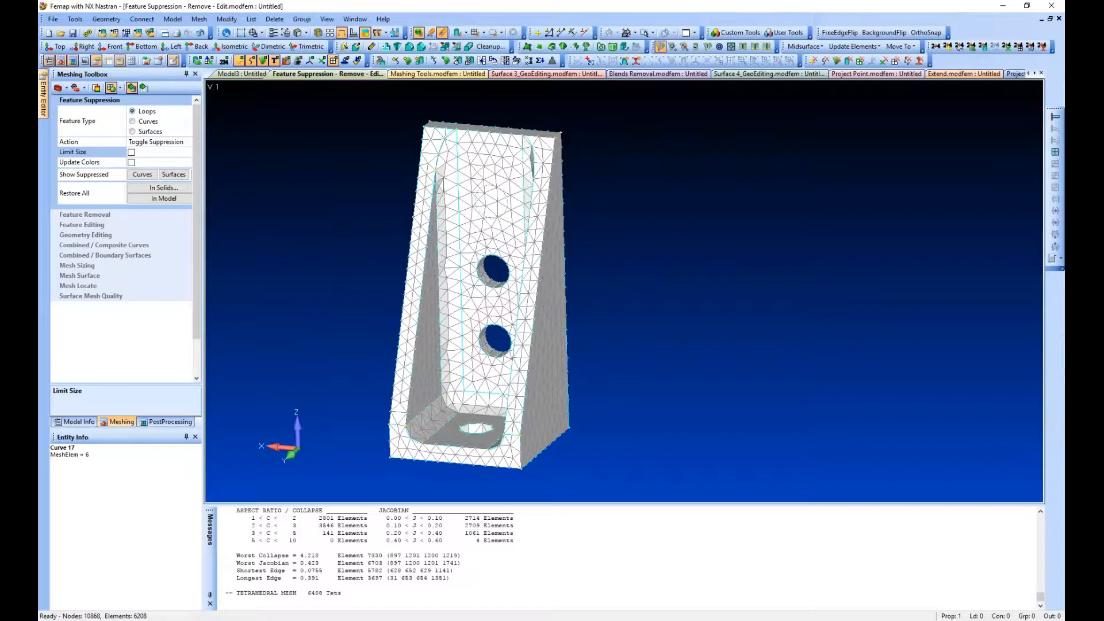
pyautogui.click(483, 205)
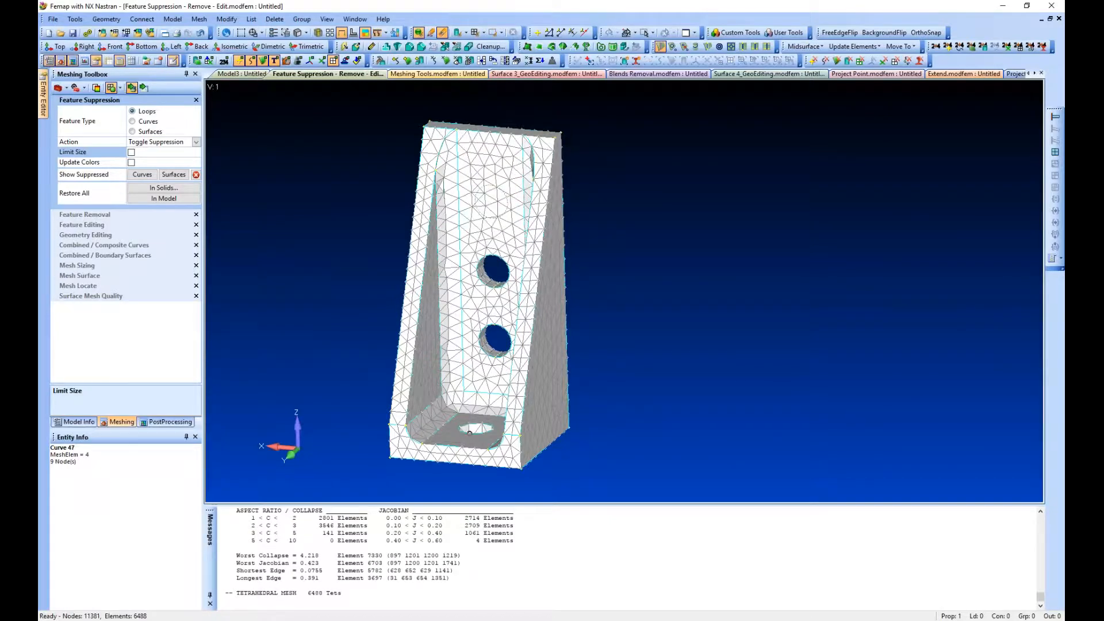
# Step: Suppress the base slot loop, show the suppressed surfaces, then redraw without highlights
pyautogui.click(173, 174)
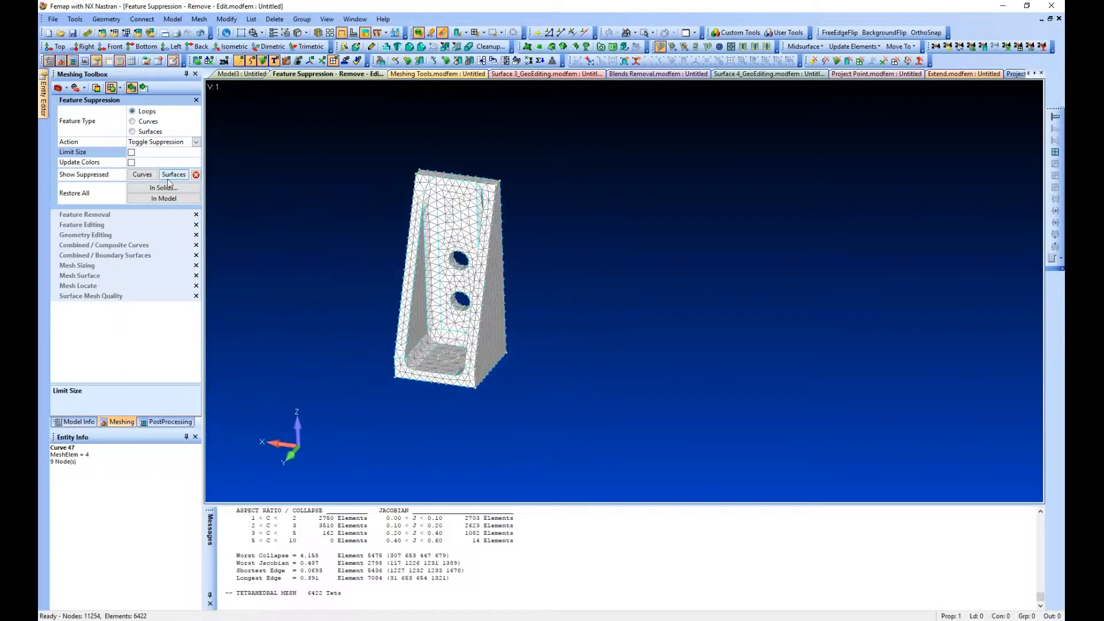
pyautogui.click(84, 174)
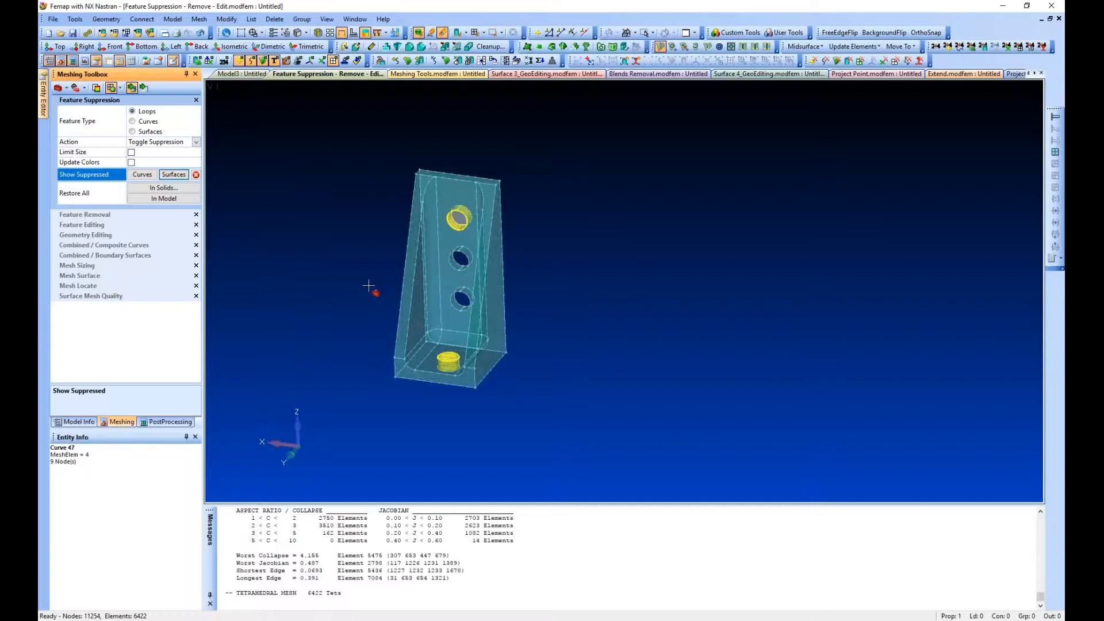
pyautogui.moveTo(195, 174)
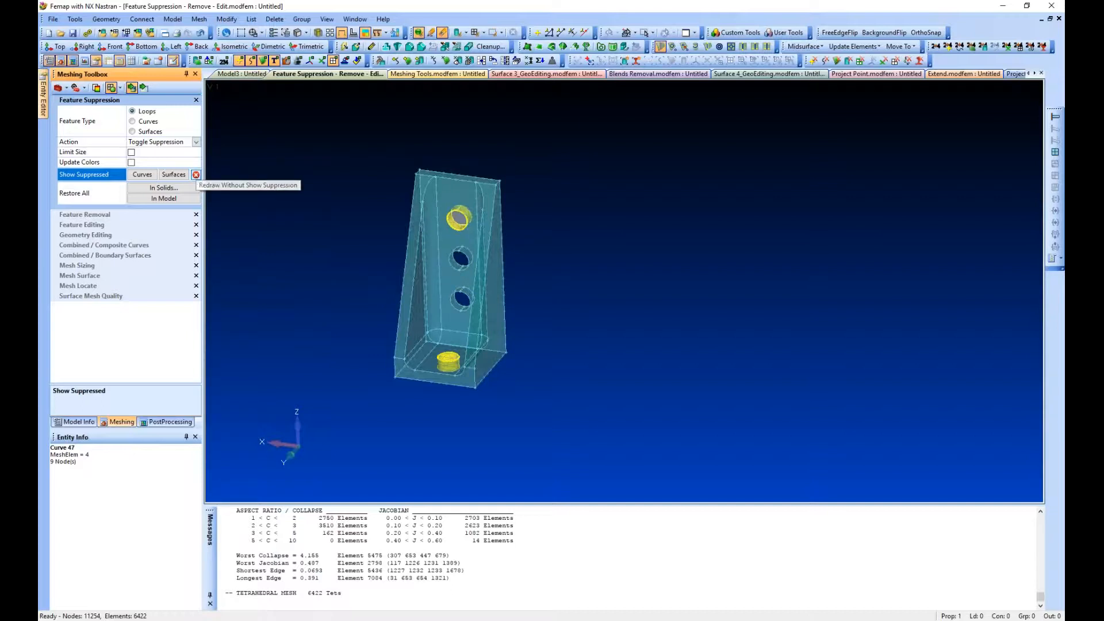
pyautogui.click(196, 174)
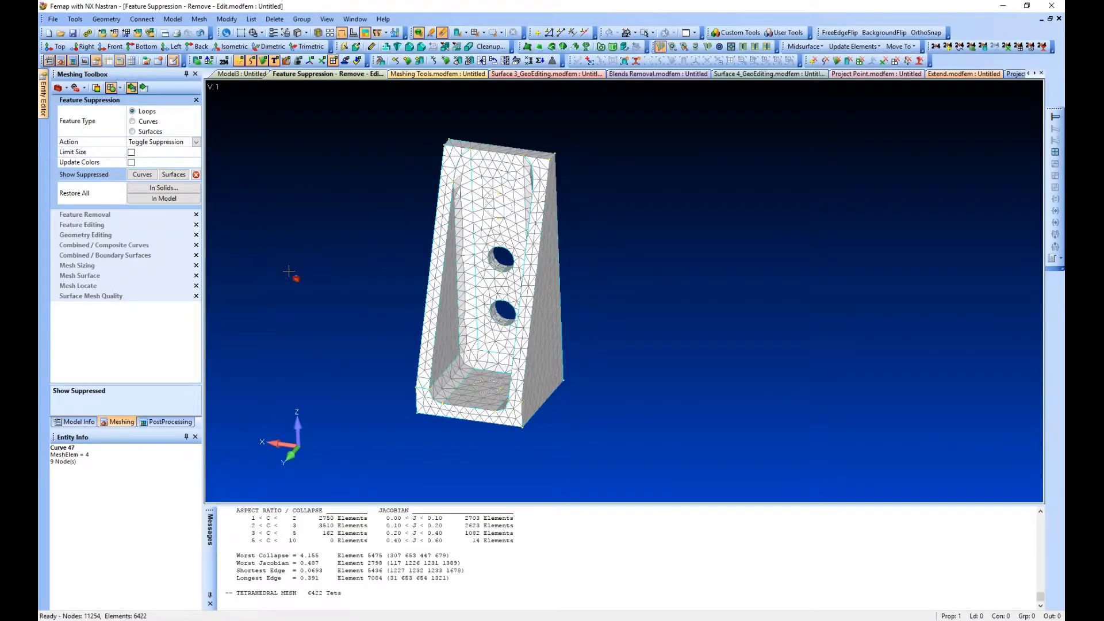
# Step: Restore the top hole via the Restore action, then switch back to Toggle Suppression
pyautogui.click(195, 141)
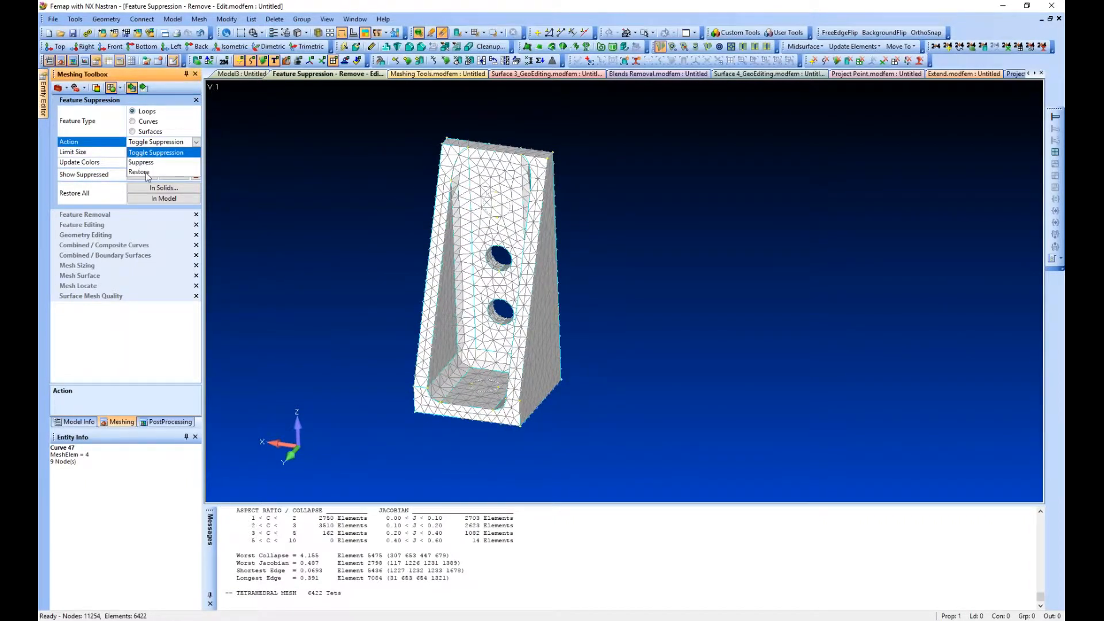
pyautogui.click(139, 171)
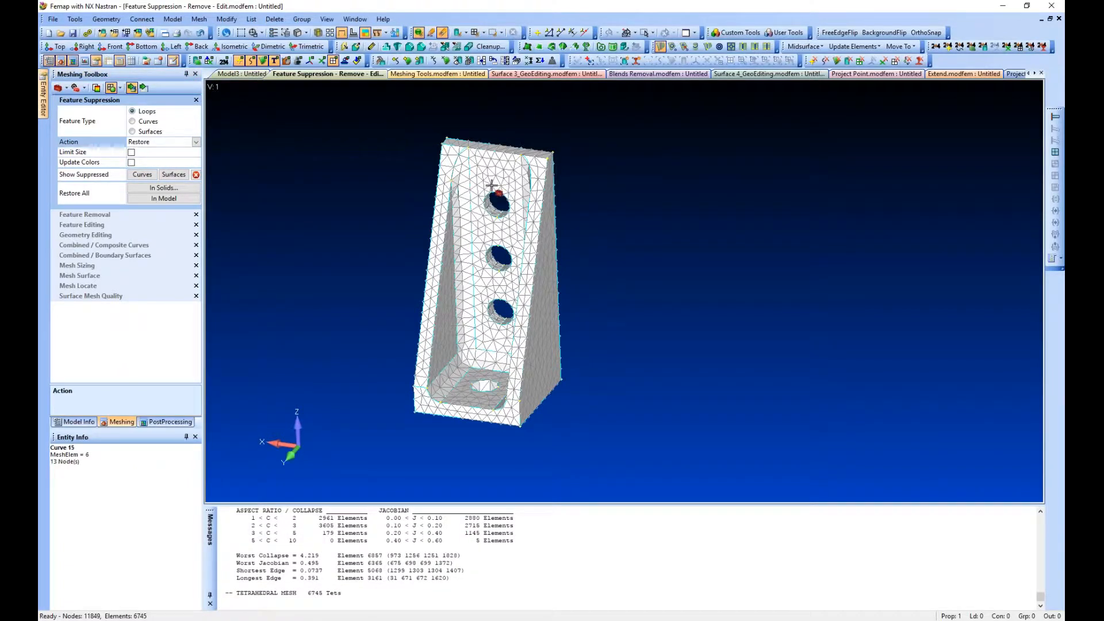
pyautogui.click(498, 205)
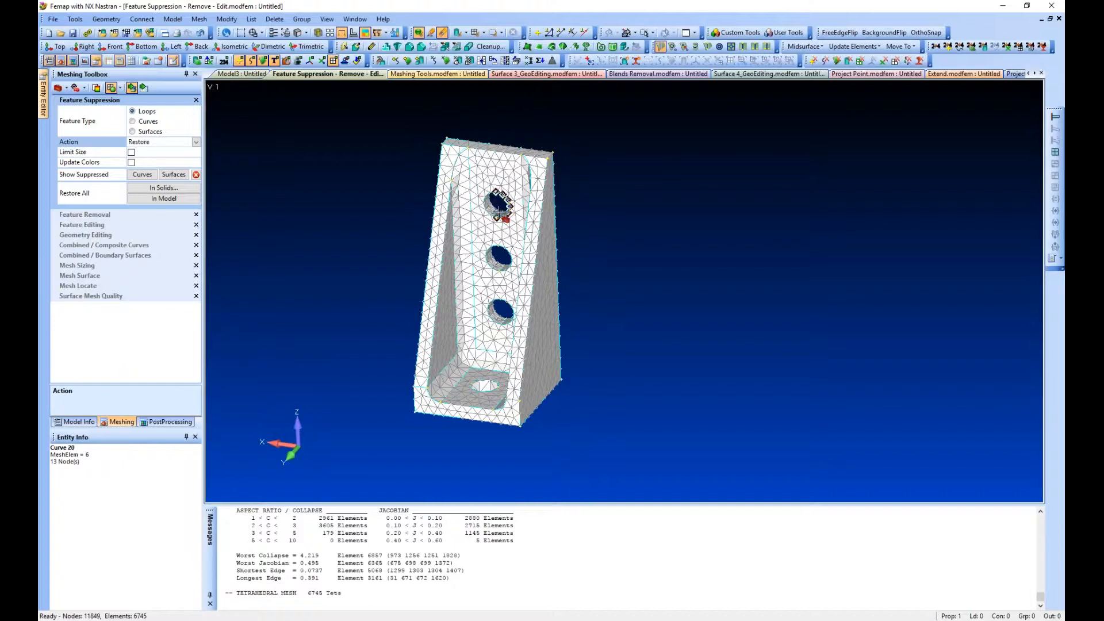
pyautogui.click(163, 141)
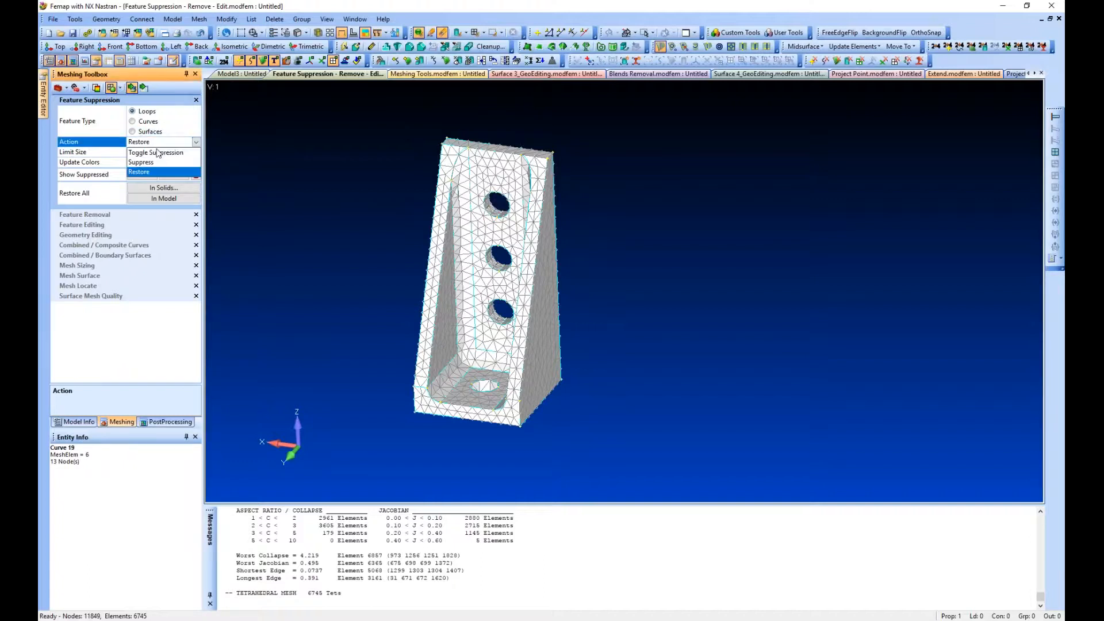
pyautogui.click(156, 153)
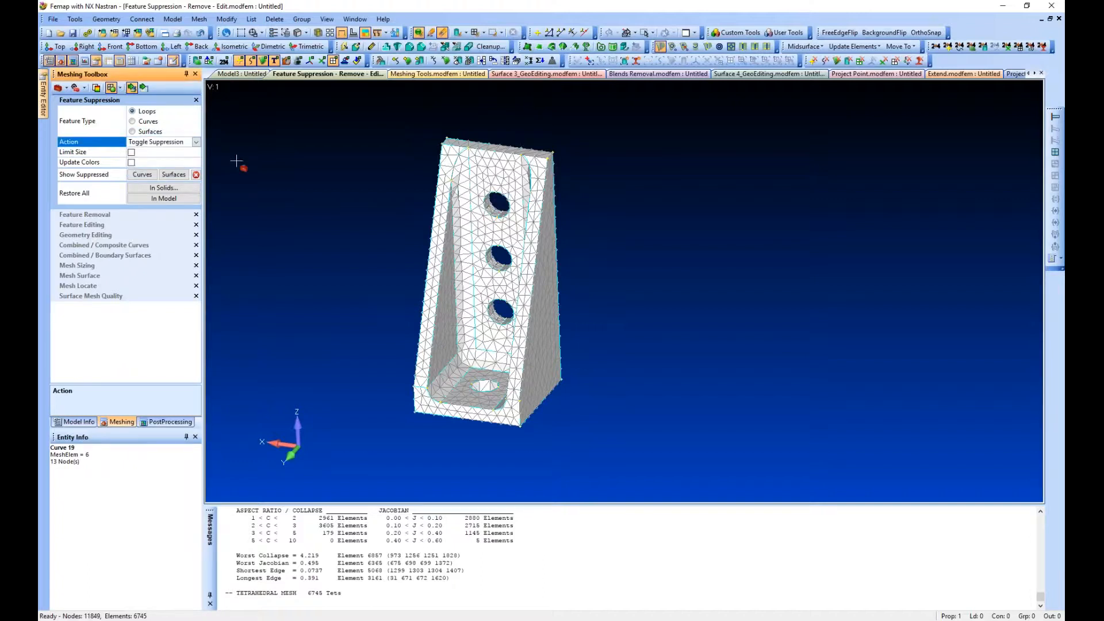
pyautogui.moveTo(278, 153)
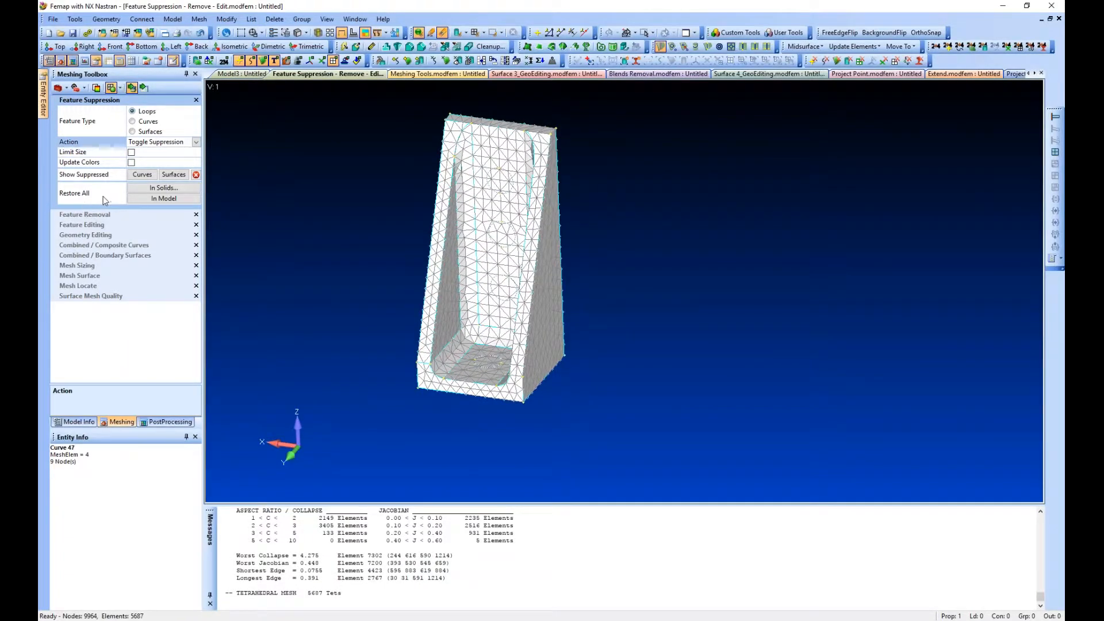
pyautogui.moveTo(269, 235)
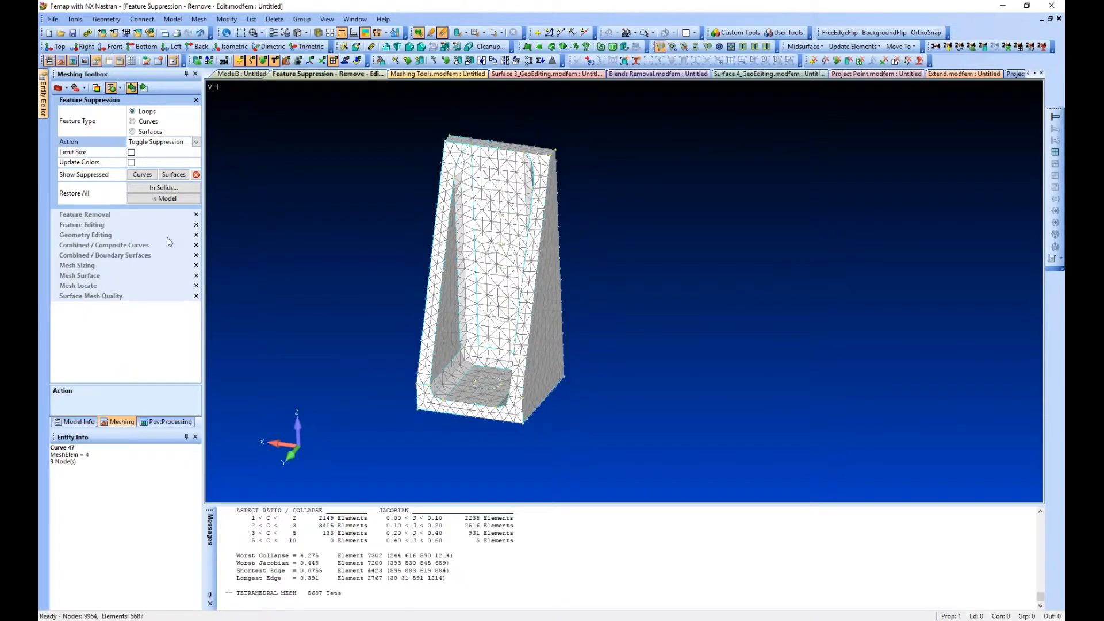
pyautogui.click(163, 188)
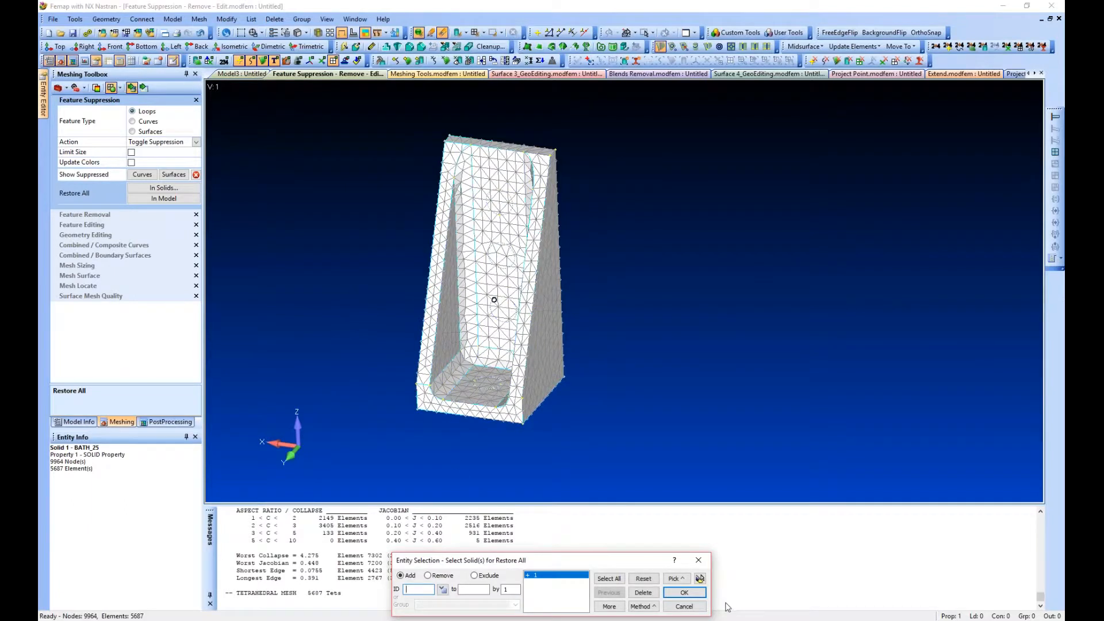
pyautogui.click(682, 592)
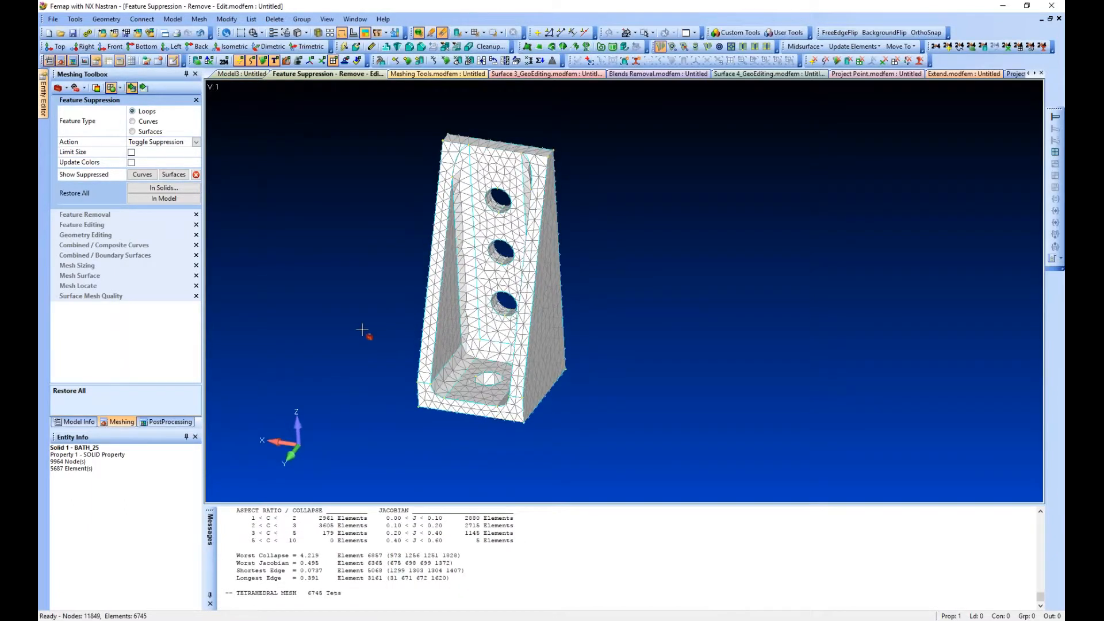
pyautogui.click(163, 198)
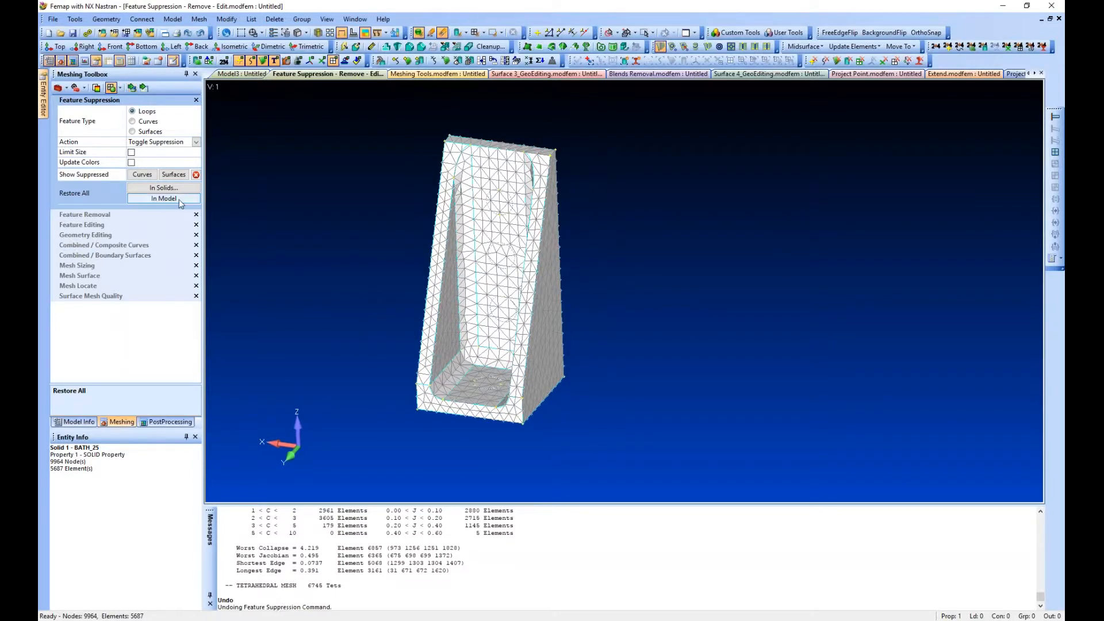
# Step: Restore All In Model and confirm, remeshing the bracket with its three holes and slot
pyautogui.click(163, 197)
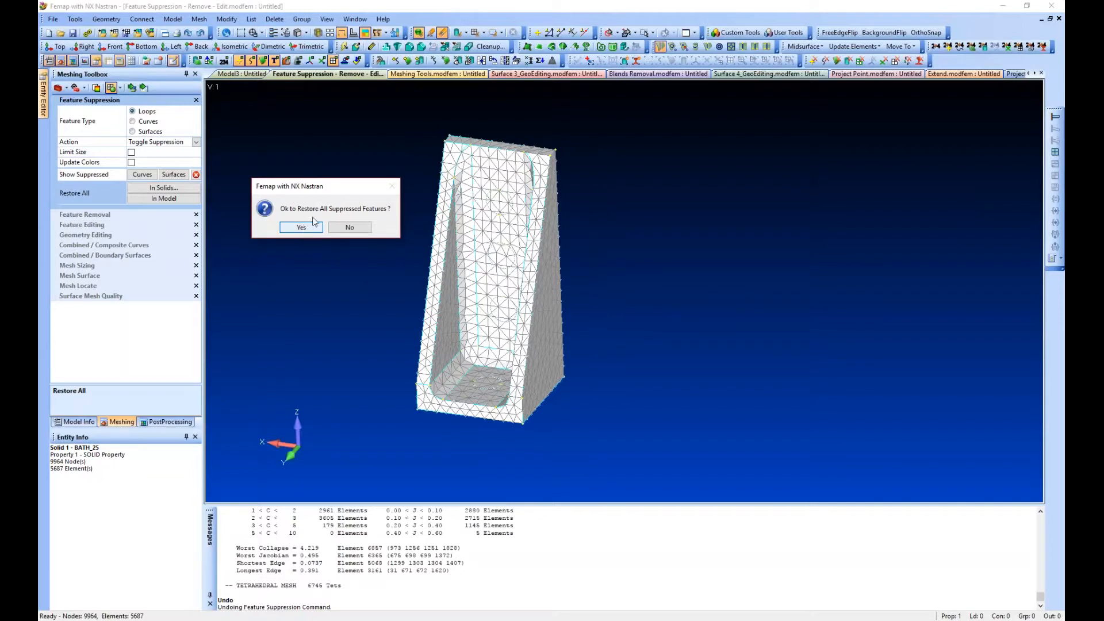
pyautogui.click(300, 227)
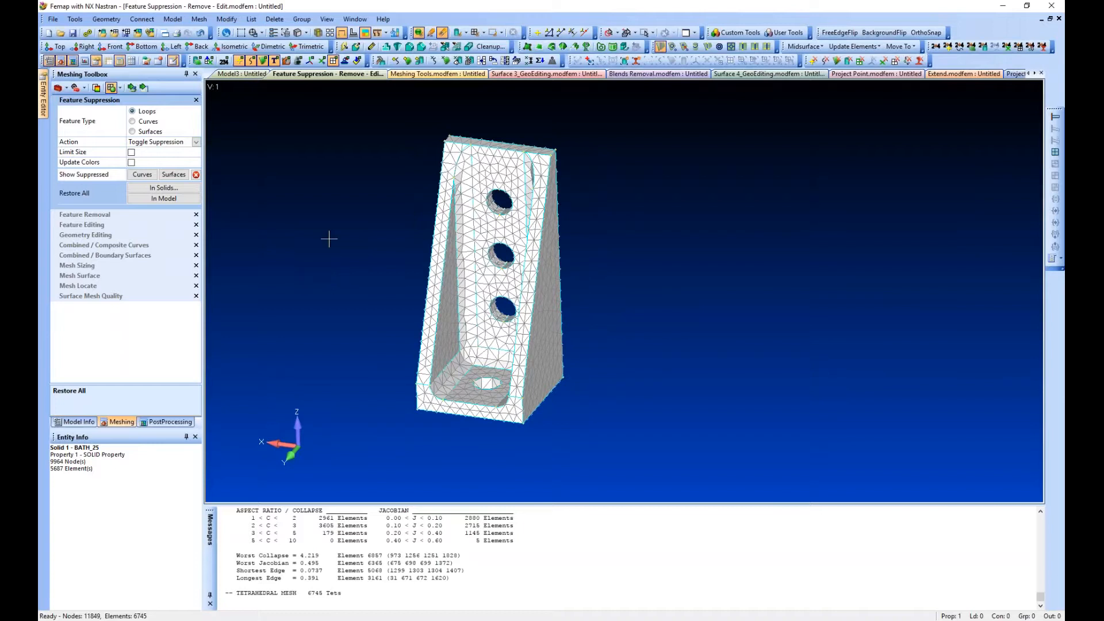
pyautogui.moveTo(380, 256)
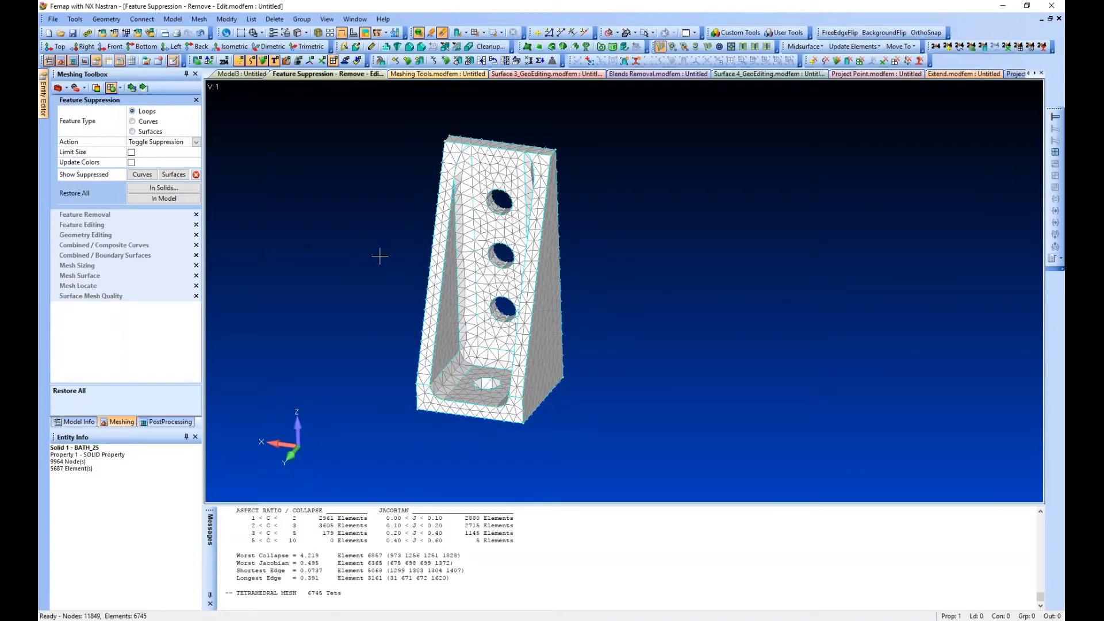
pyautogui.moveTo(409, 269)
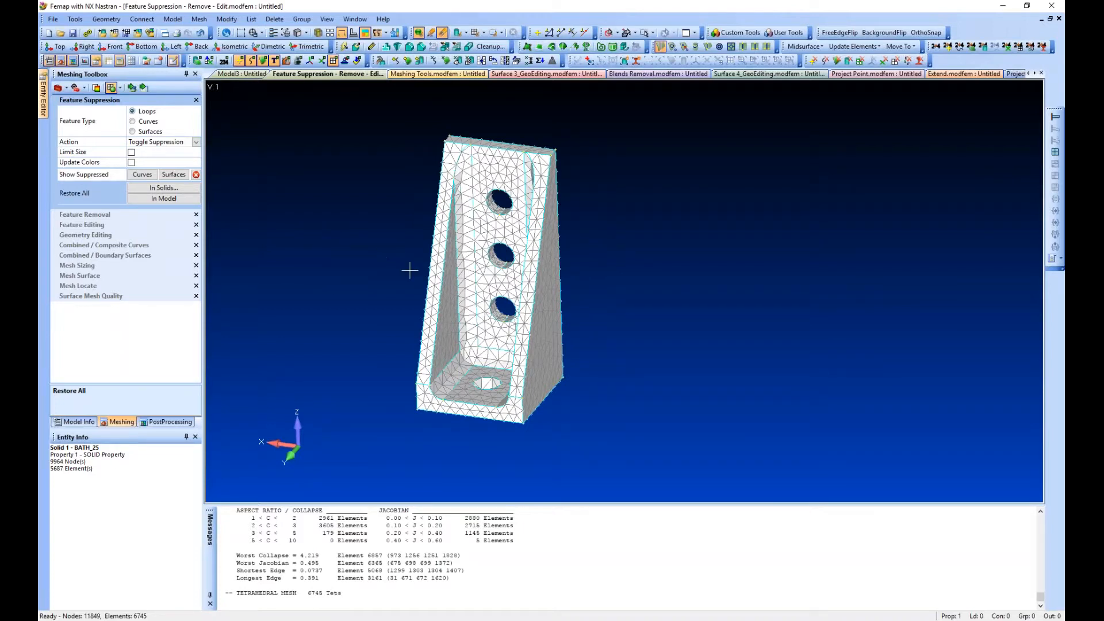
pyautogui.moveTo(387, 308)
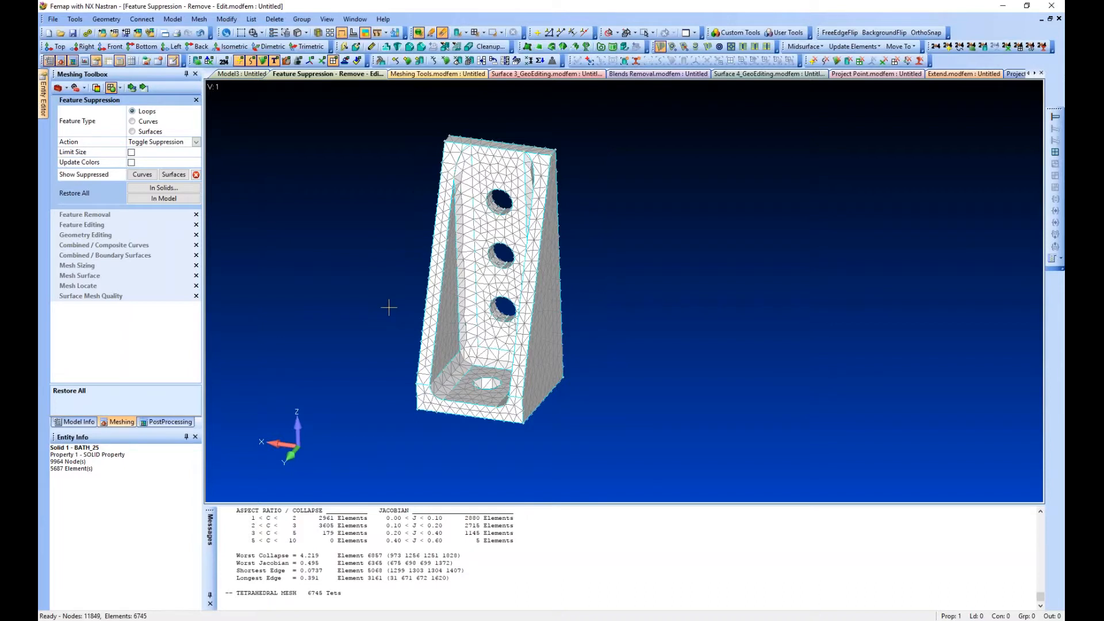